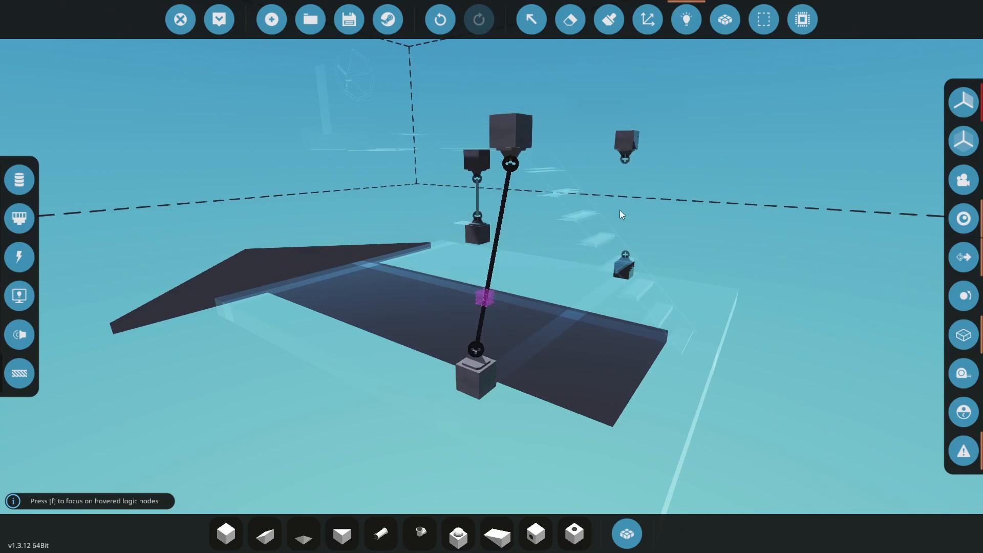
mouse_move(219, 19)
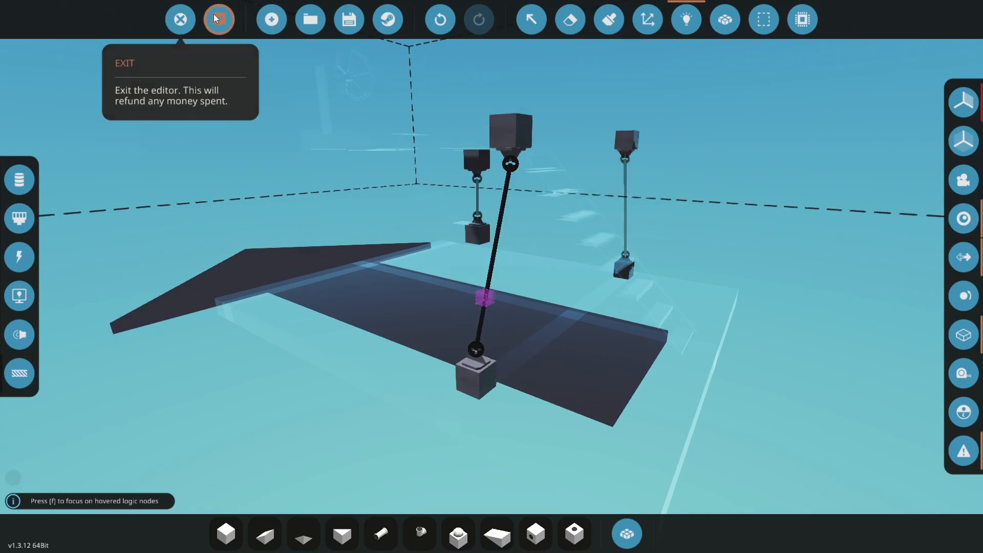